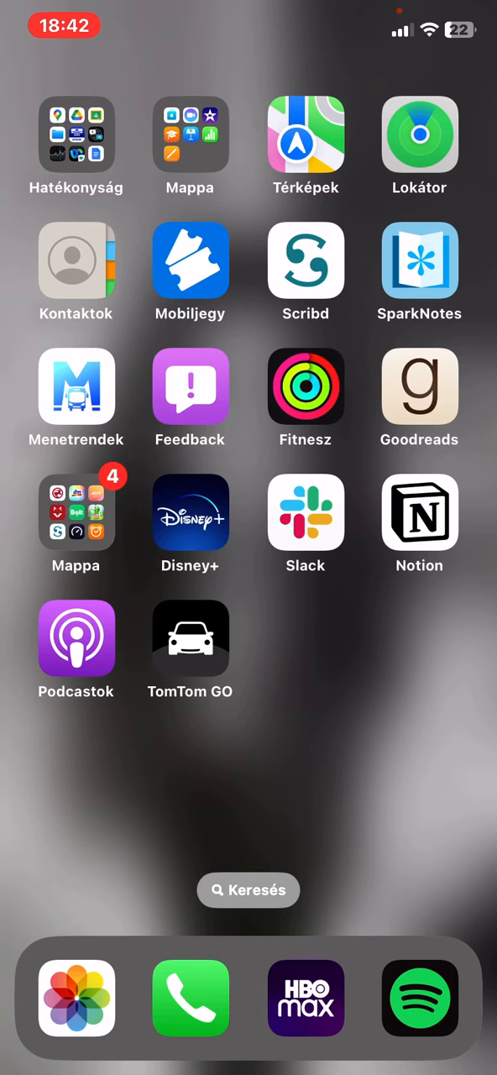
- Launch TomTom GO from the home screen so its navigation map appears
{"action": "left_click", "coordinate": [190, 638]}
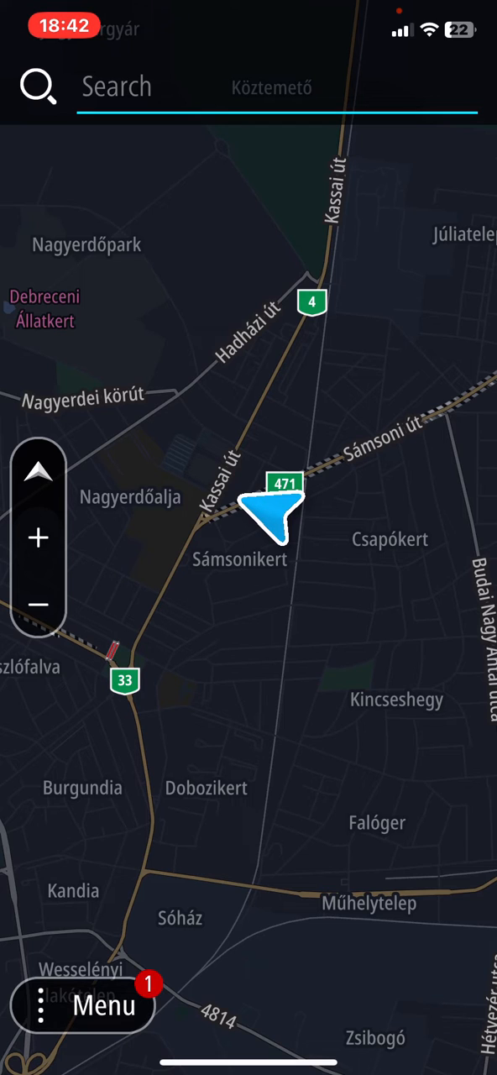
- Go from the main menu to the TomTom Services settings page
{"action": "left_click", "coordinate": [83, 1005]}
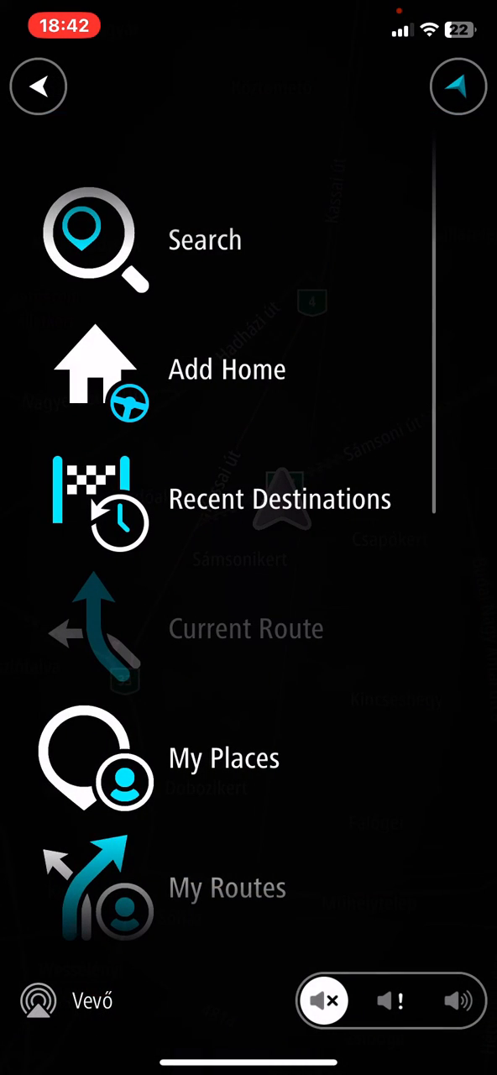
{"action": "scroll", "scroll_direction": "down", "scroll_amount": 3}
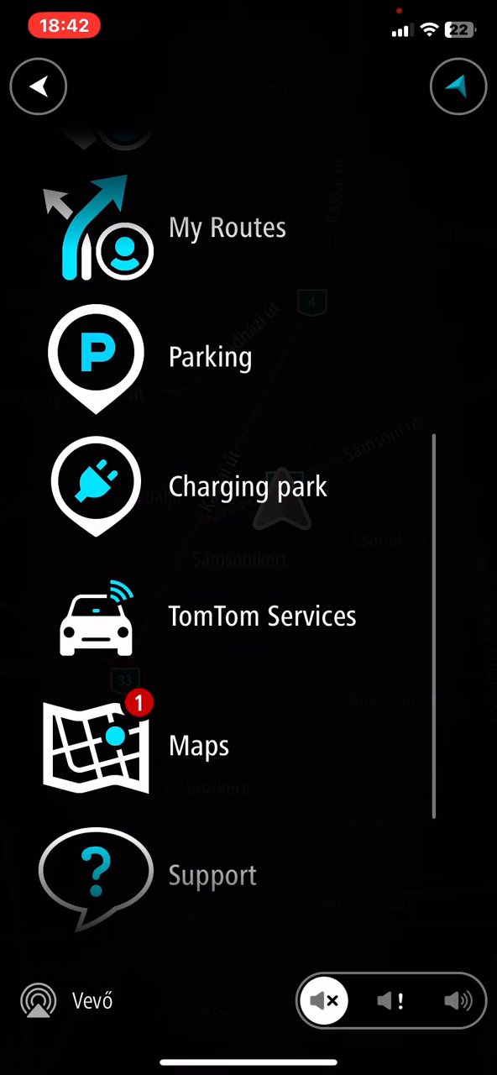
{"action": "scroll", "scroll_direction": "down", "scroll_amount": 3}
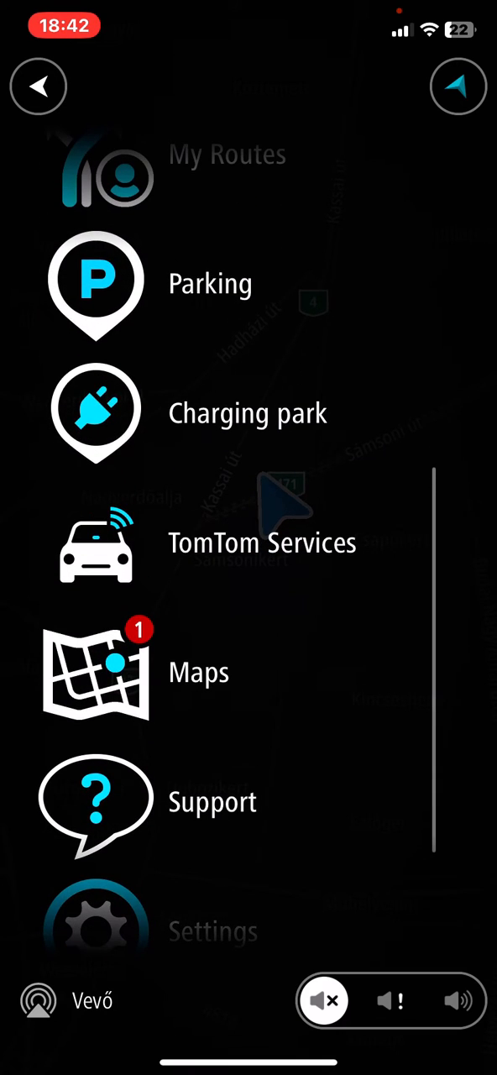
{"action": "left_click", "coordinate": [262, 543]}
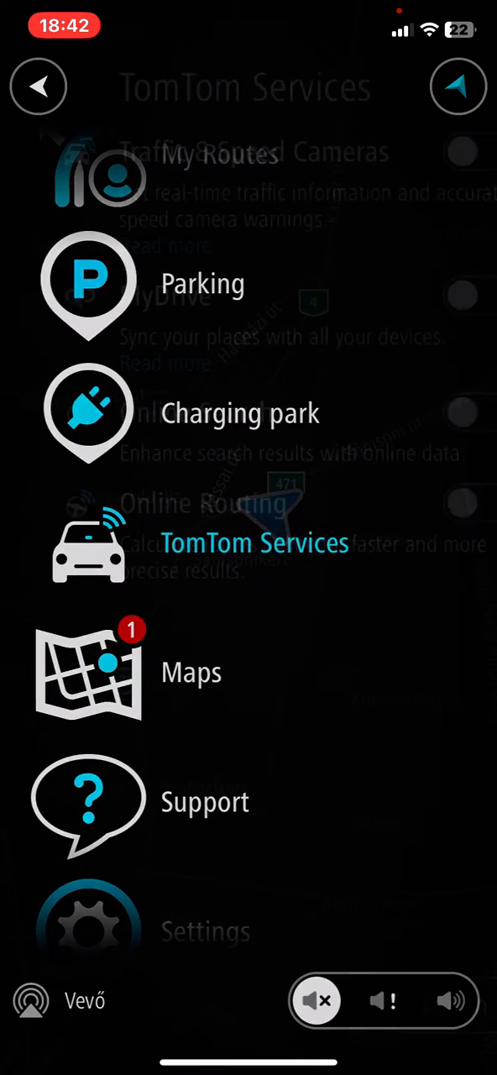
- Switch the Traffic & Speed Cameras toggle on, leaving the other services off
{"action": "left_click", "coordinate": [256, 543]}
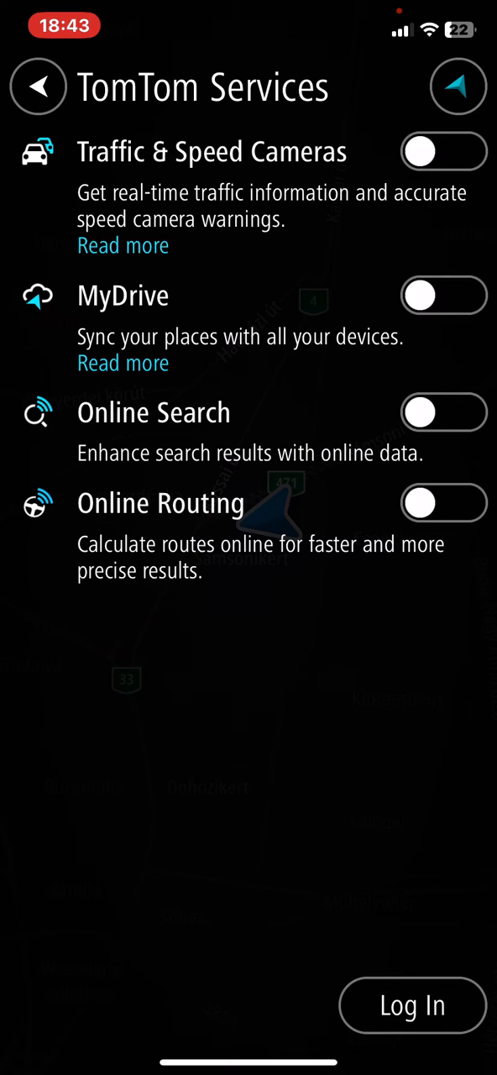
{"action": "left_click", "coordinate": [443, 151]}
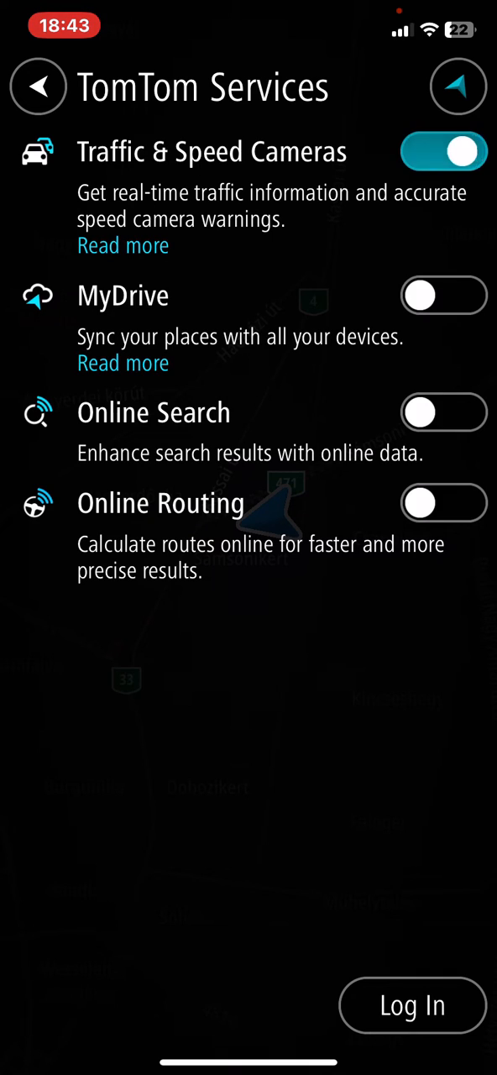